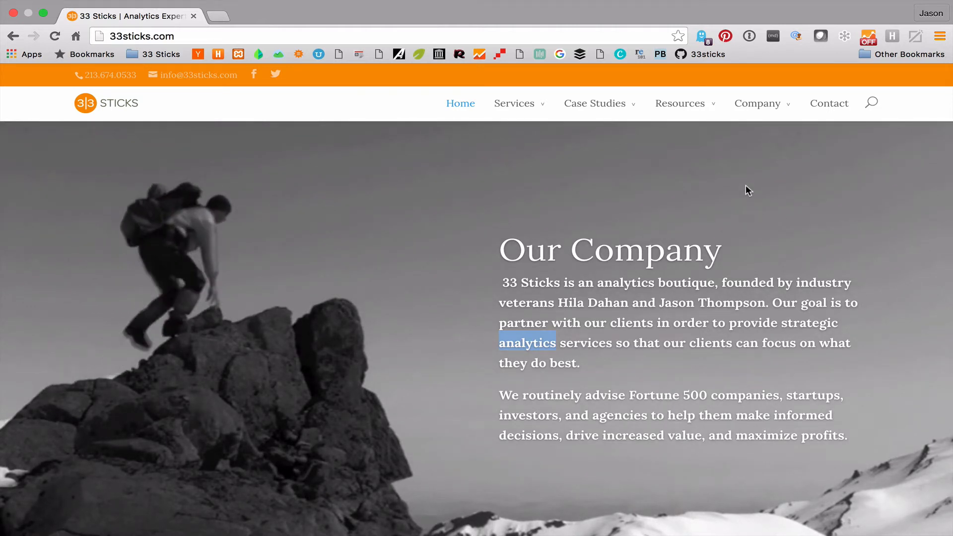
Step: Inspect the 33sticks.com page text to bring up Chrome DevTools
right_click(748, 191)
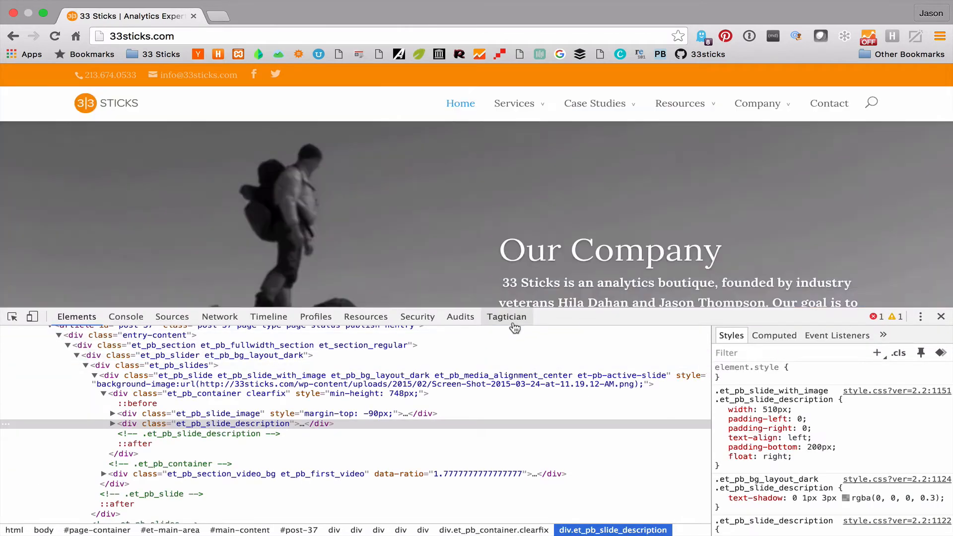
Step: Filter Tagtician's fired rules by 'evar10' and view the All Pages rule details
click(506, 317)
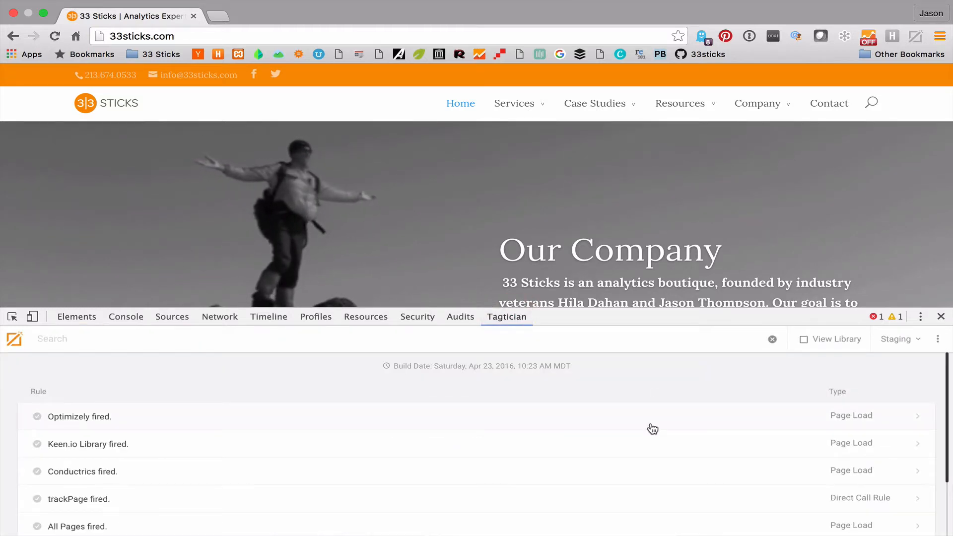
scroll(down, 3)
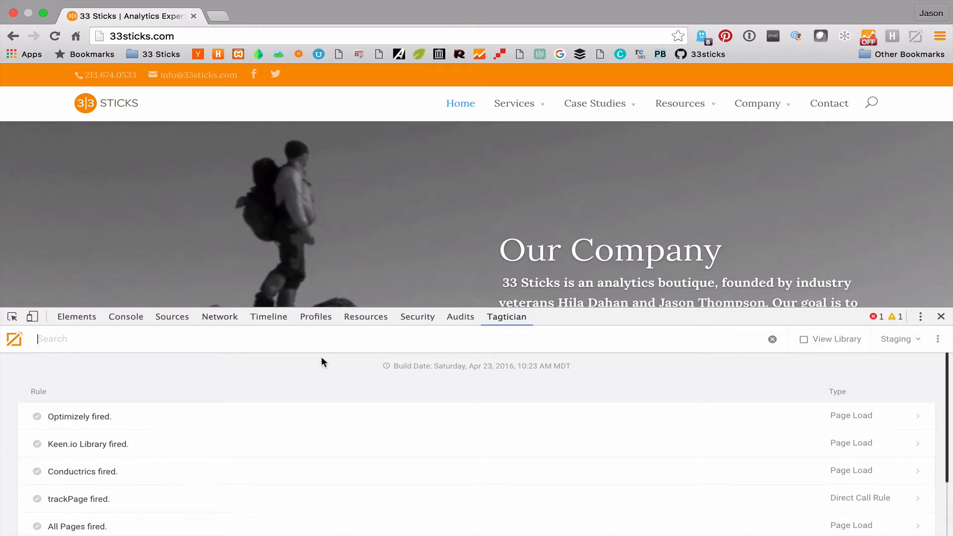
text(e)
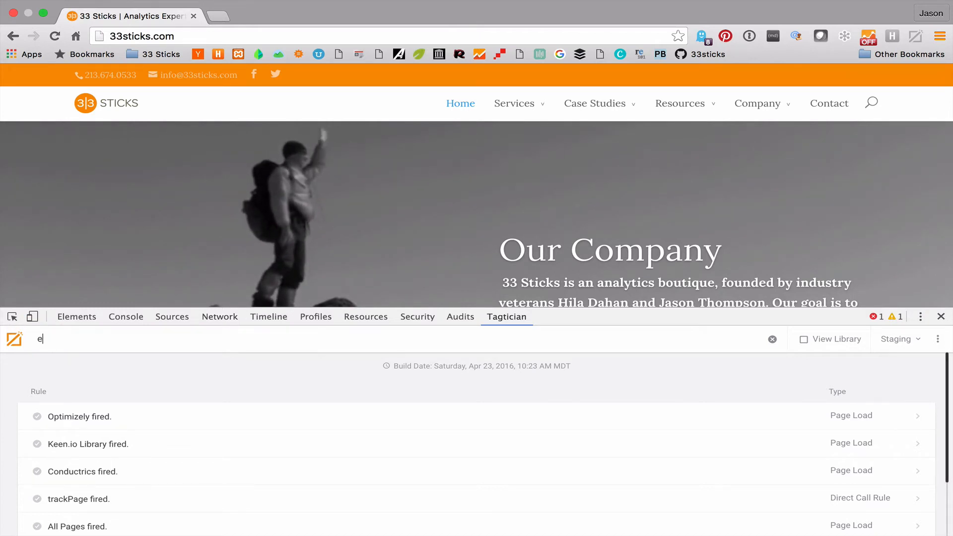
text(var10)
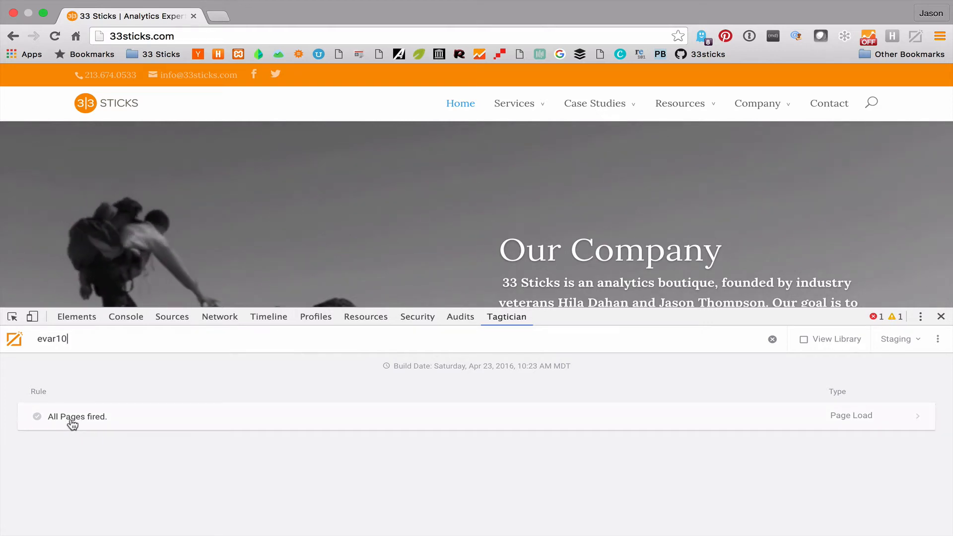
click(73, 416)
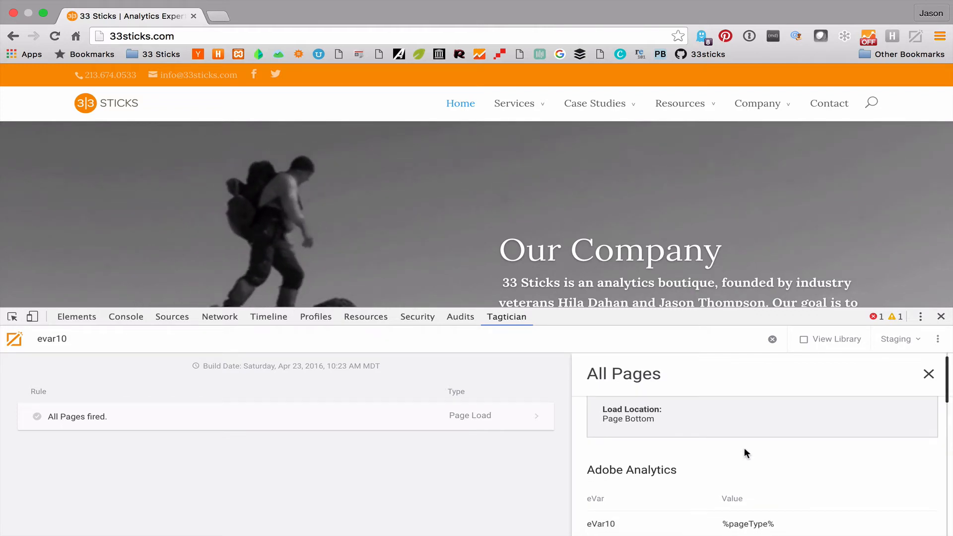
scroll(down, 3)
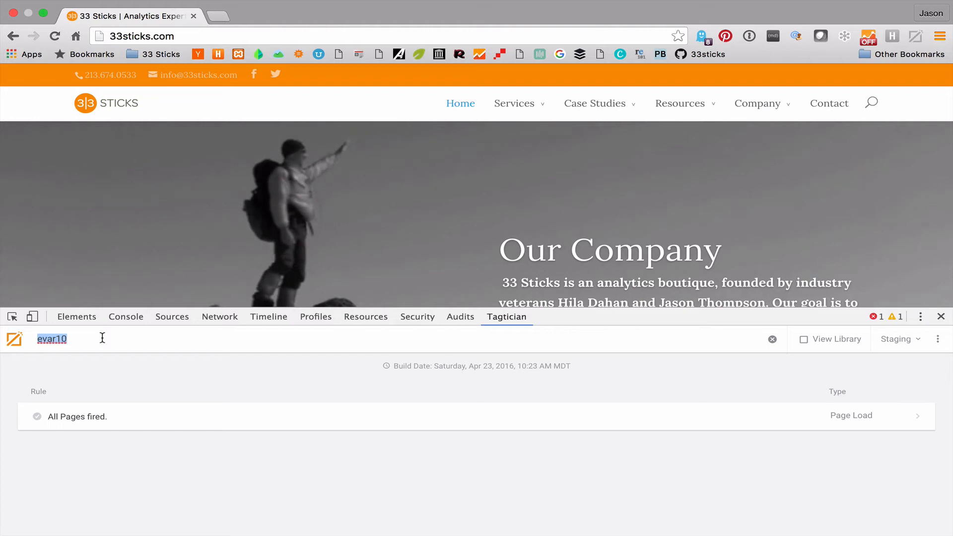
Step: Search 'projectid', review the Data Layer rule's Keen code, then clear the search
text(projectid)
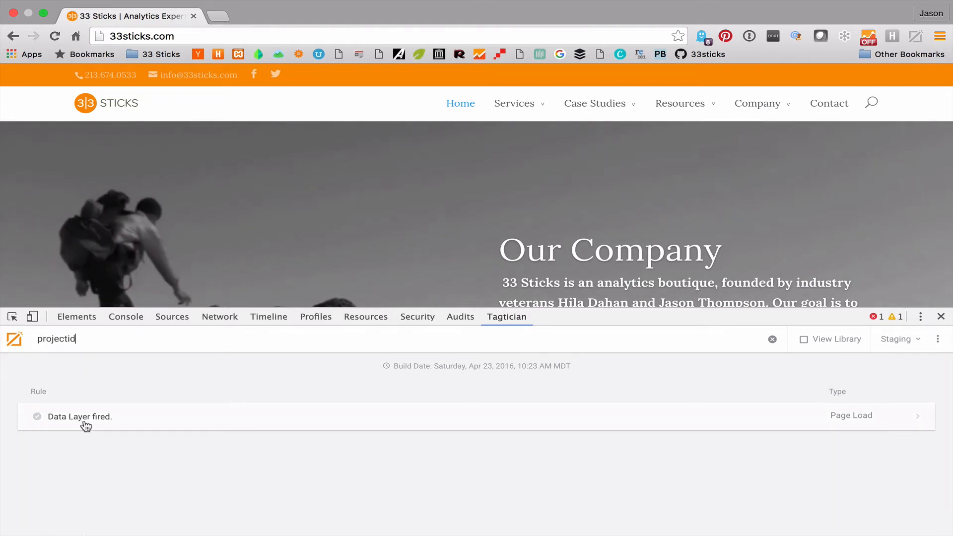
click(80, 417)
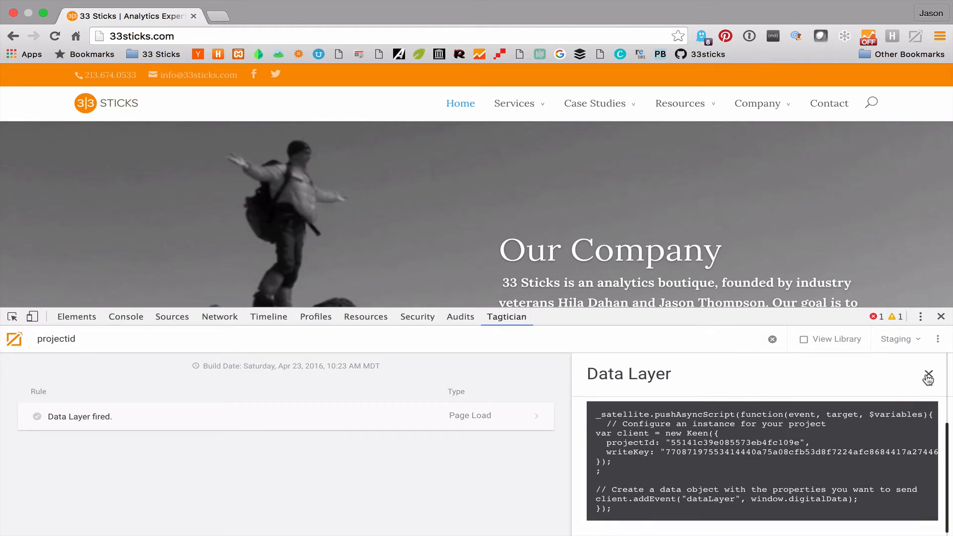
click(929, 377)
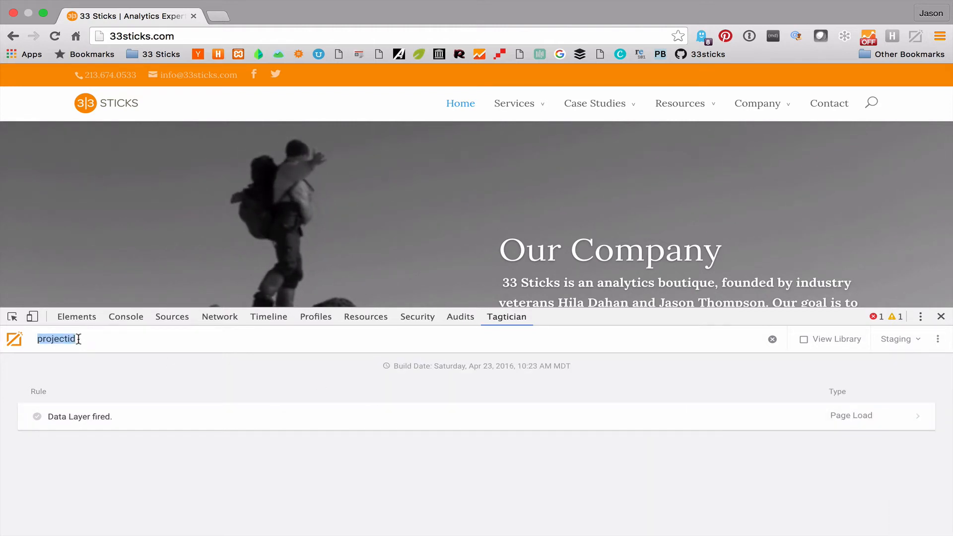
click(772, 339)
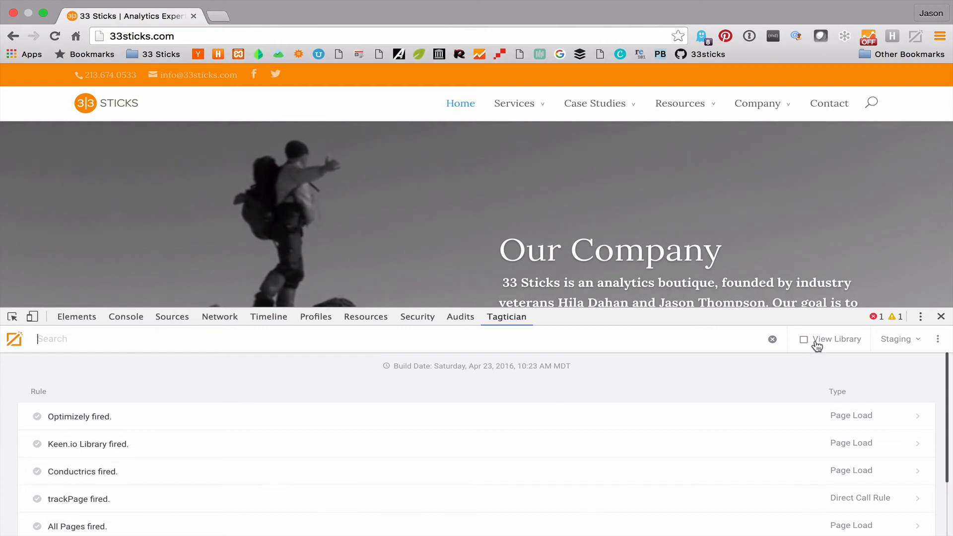
Step: Search the full library for 'count', view Search Count details, and show About Tagtician
click(803, 339)
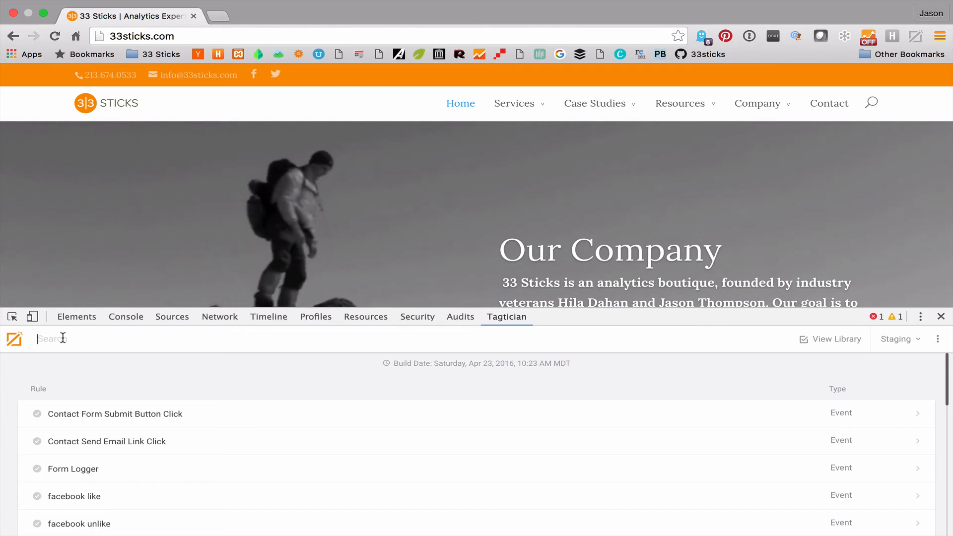
text(count)
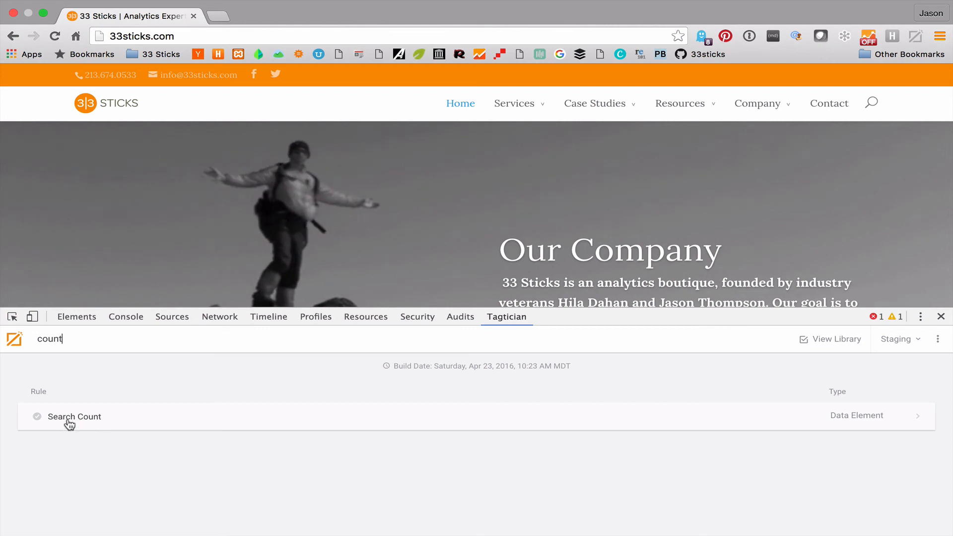
click(74, 417)
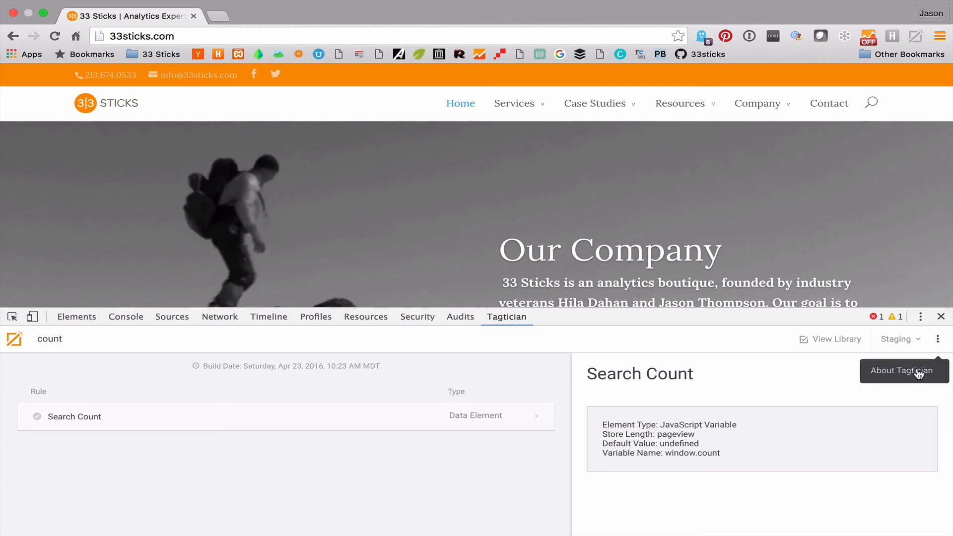
click(904, 370)
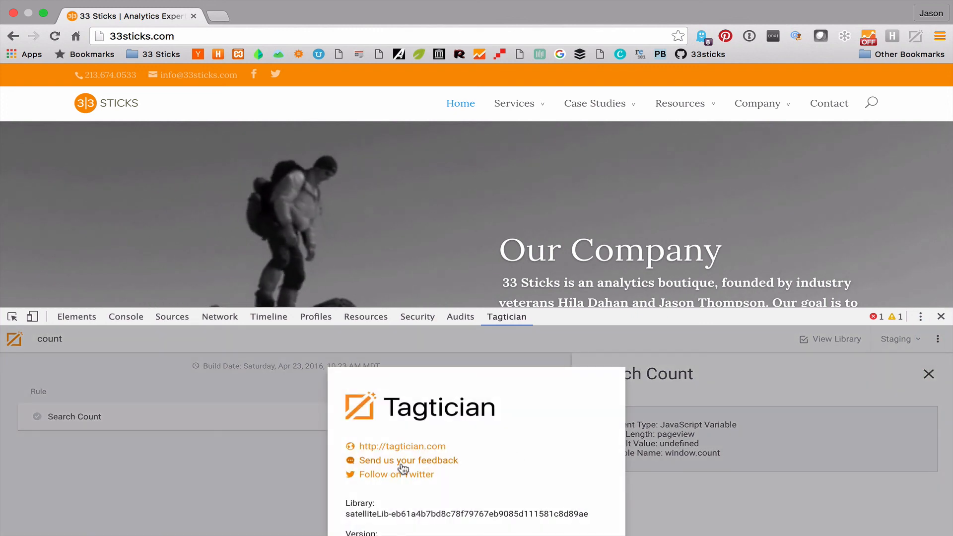